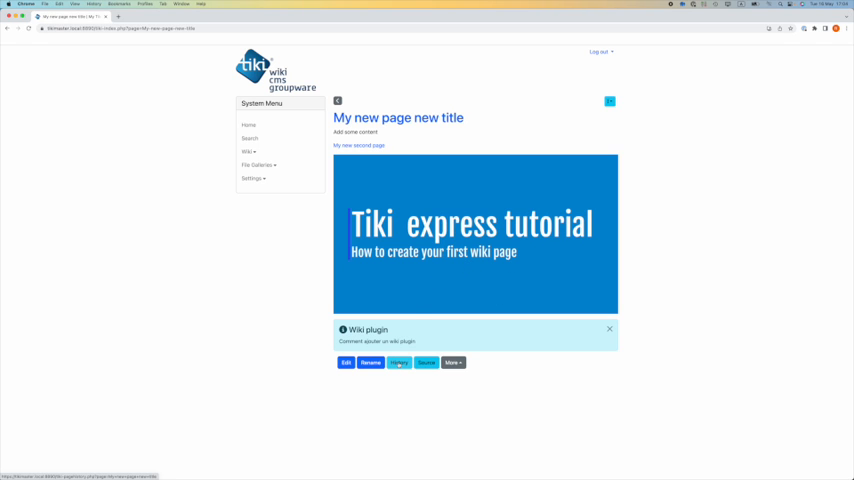
# - Open the History listing of all 16 versions of 'My new page new title'
pyautogui.click(398, 362)
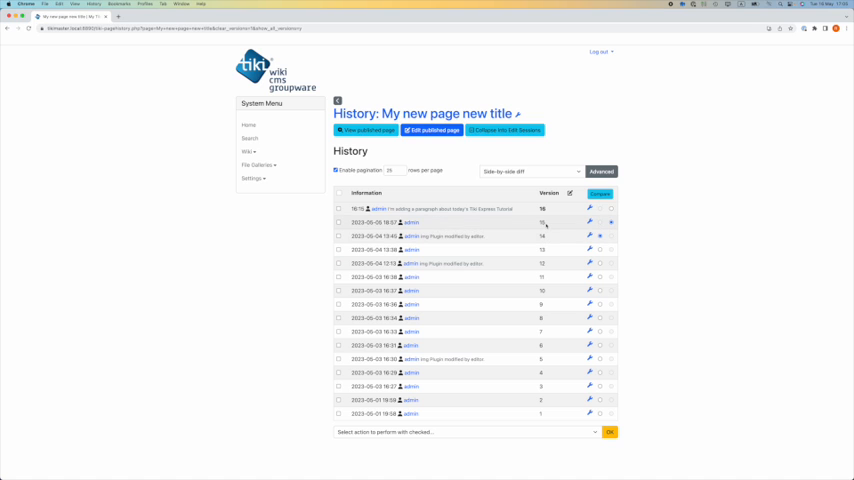
# - Compare versions 10 and 11, then preview version 14 with its differences from version 15
pyautogui.click(599, 194)
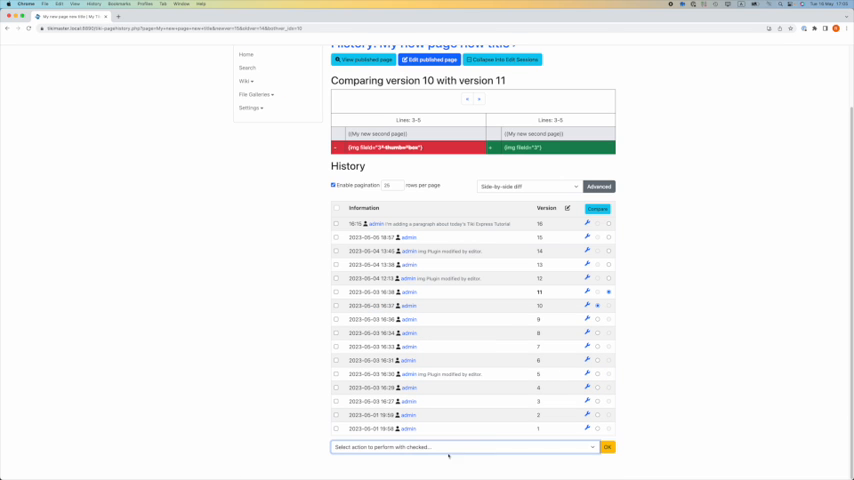
pyautogui.click(463, 447)
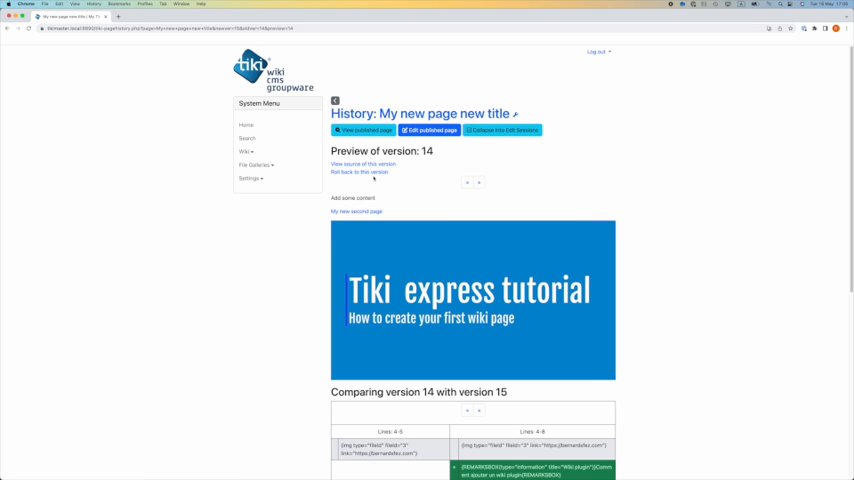
# - Add the line 'THIS ENDS THIS MINI SERIES' and save with change description 'Last version'
pyautogui.click(430, 130)
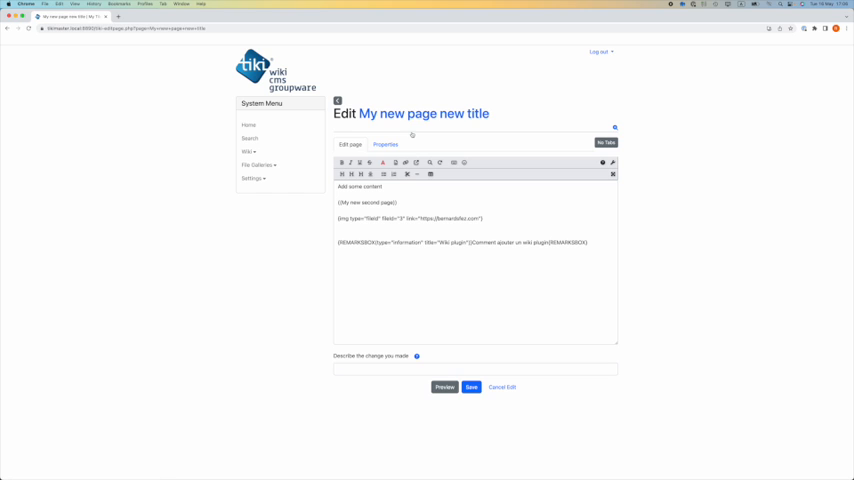
pyautogui.click(474, 368)
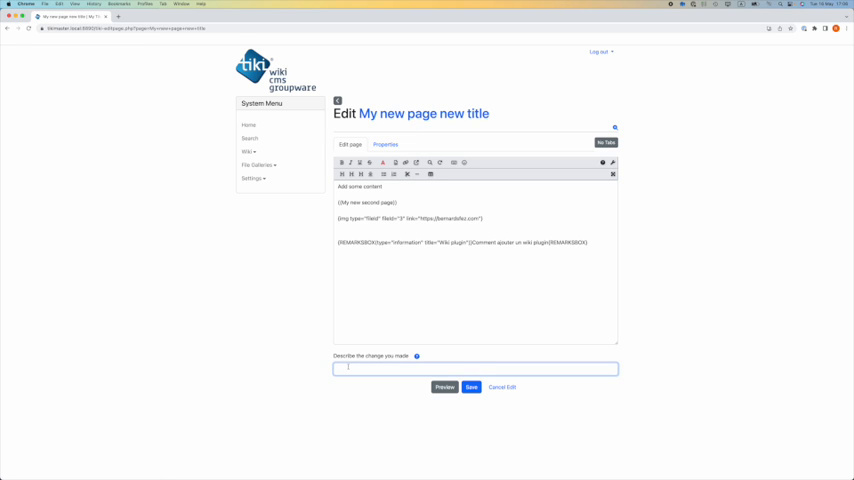
pyautogui.write('THIS ENDS THIS MINI SERIES')
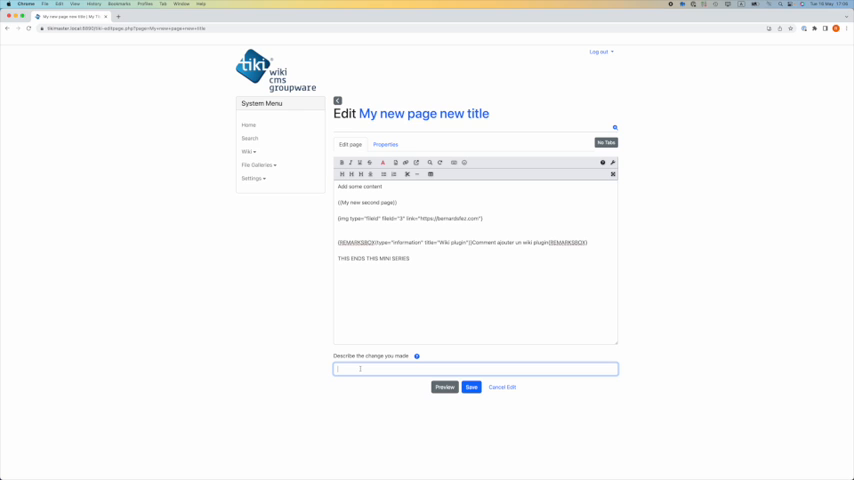
pyautogui.write('Last version')
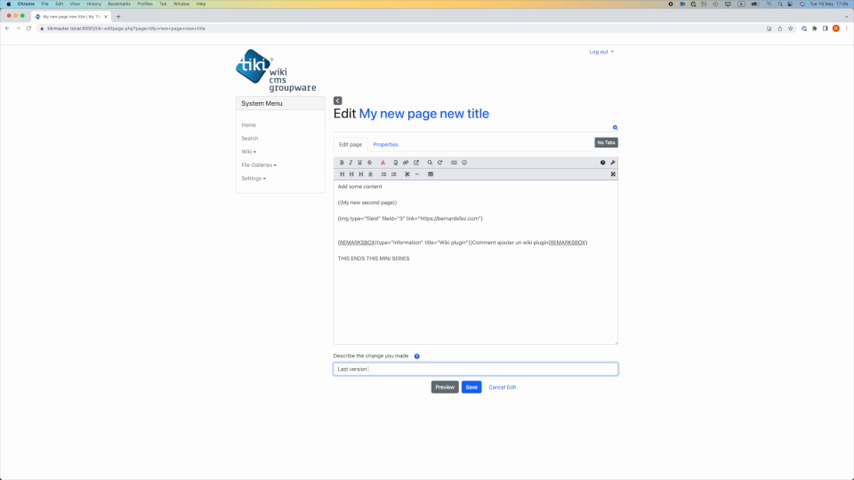
pyautogui.click(470, 387)
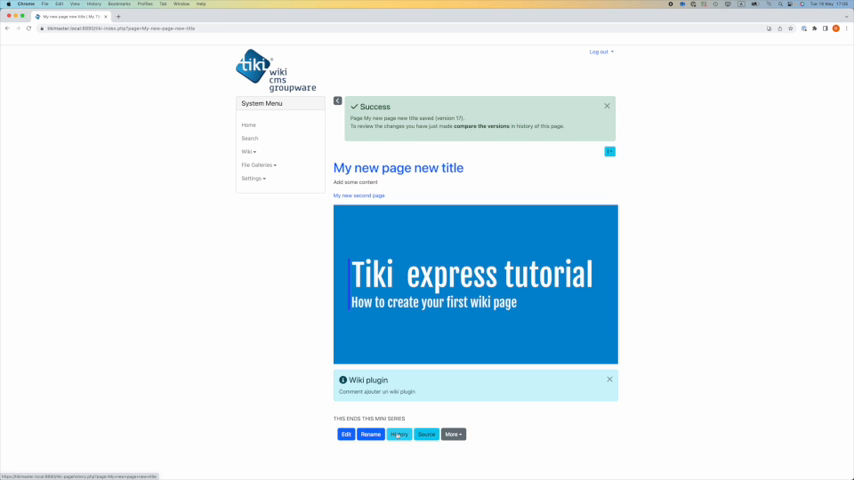